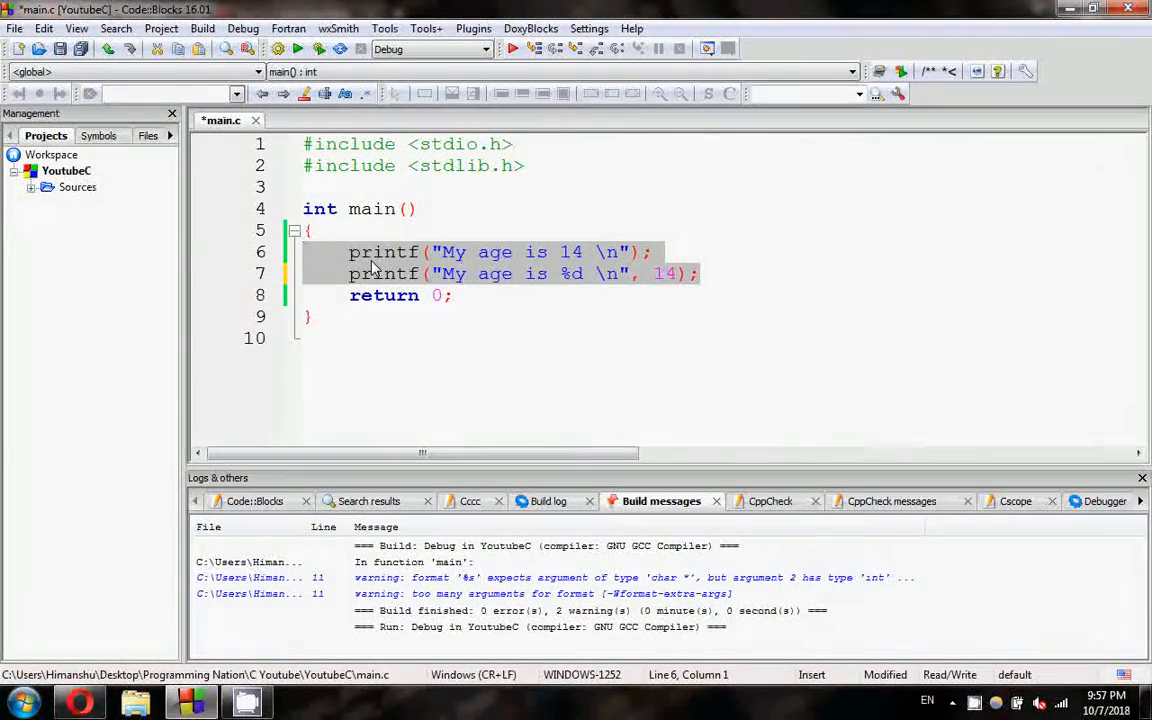
mouse_move(804, 240)
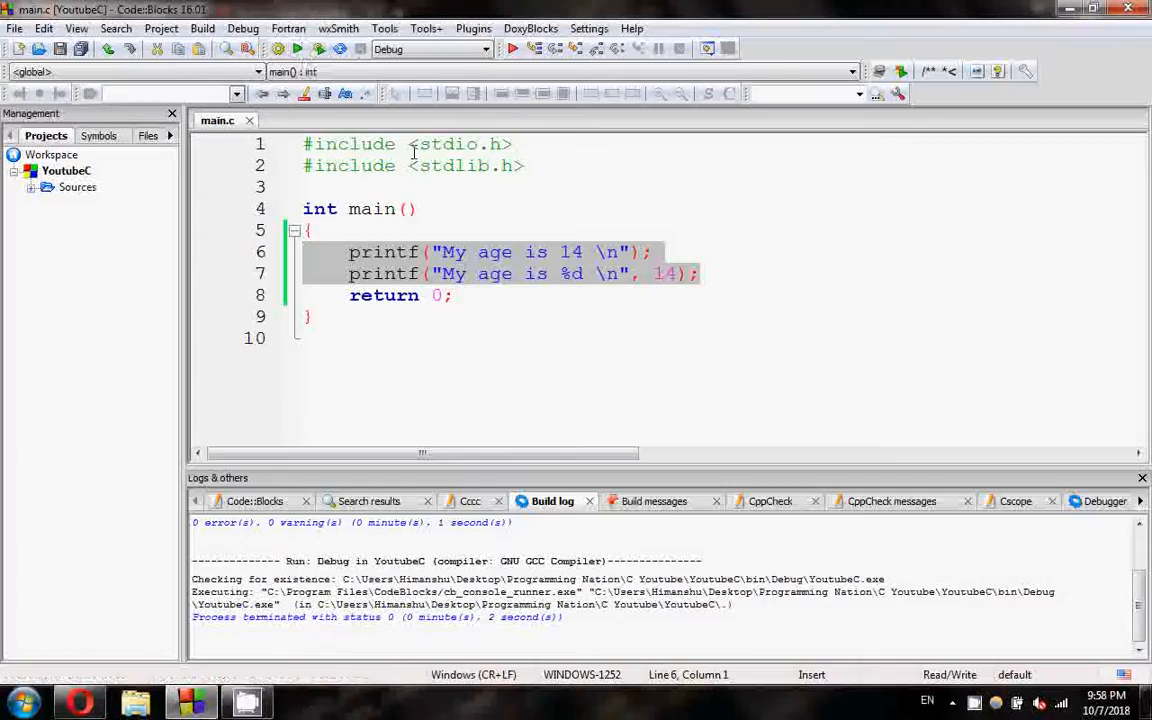
Change the %d line's argument from 14 to 14.22 and build, producing a type warning.
click(452, 296)
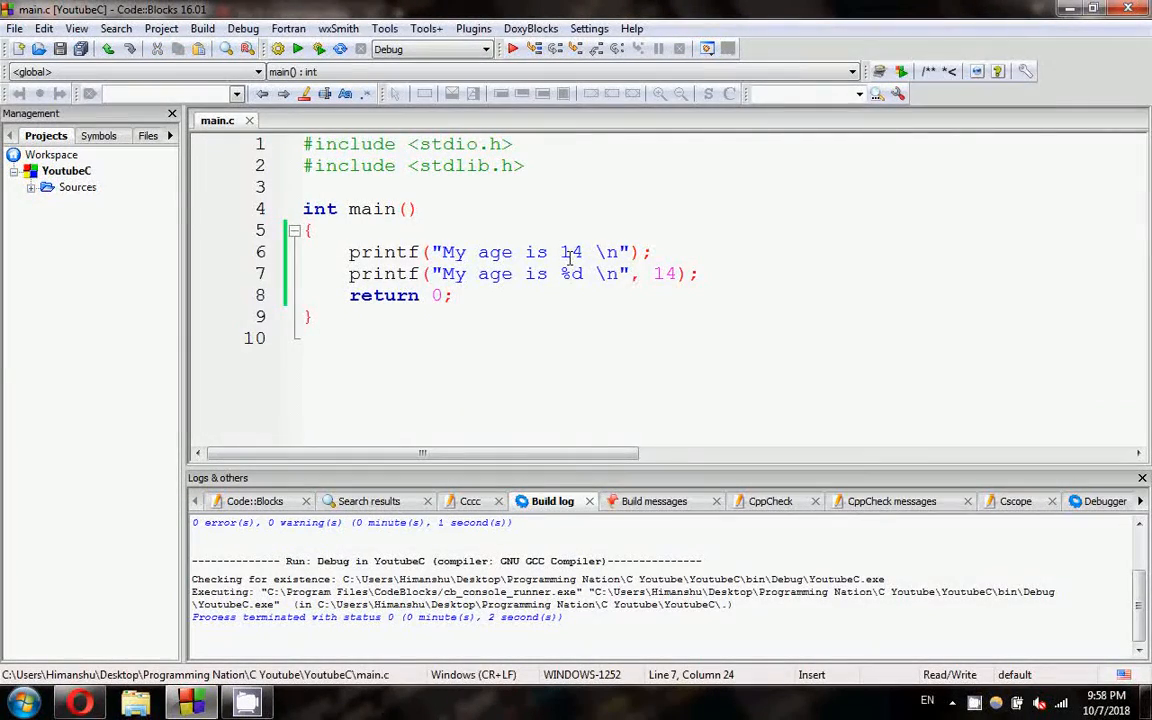
double_click(570, 252)
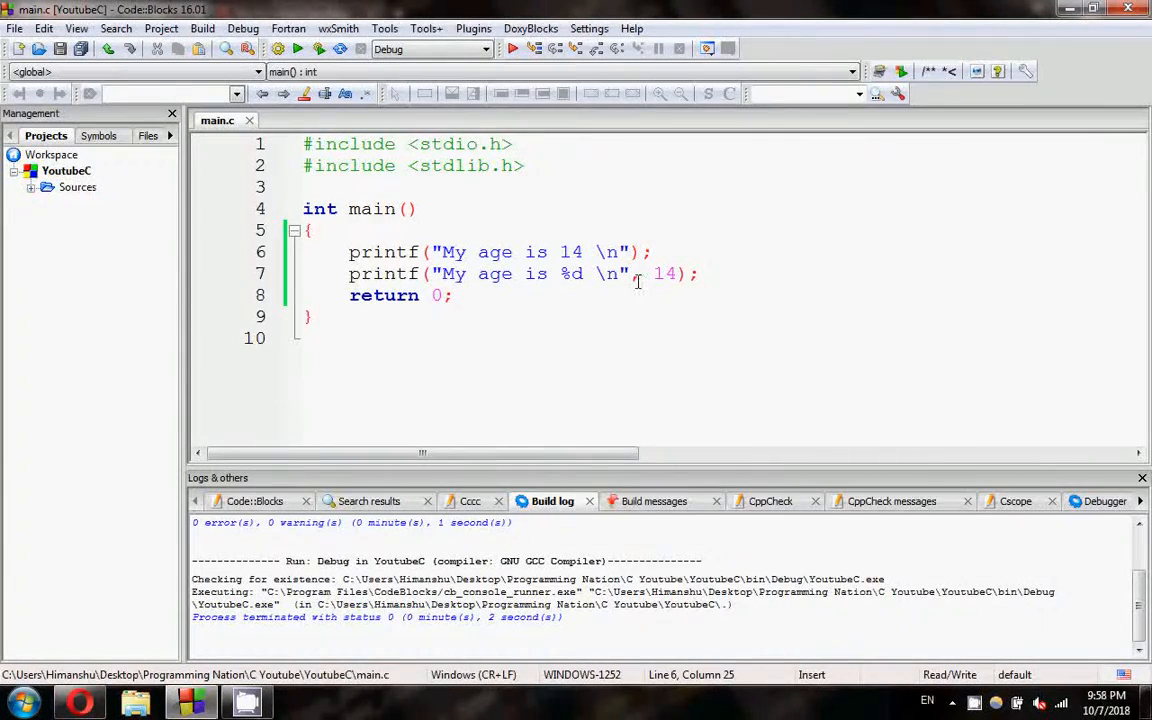
mouse_move(570, 272)
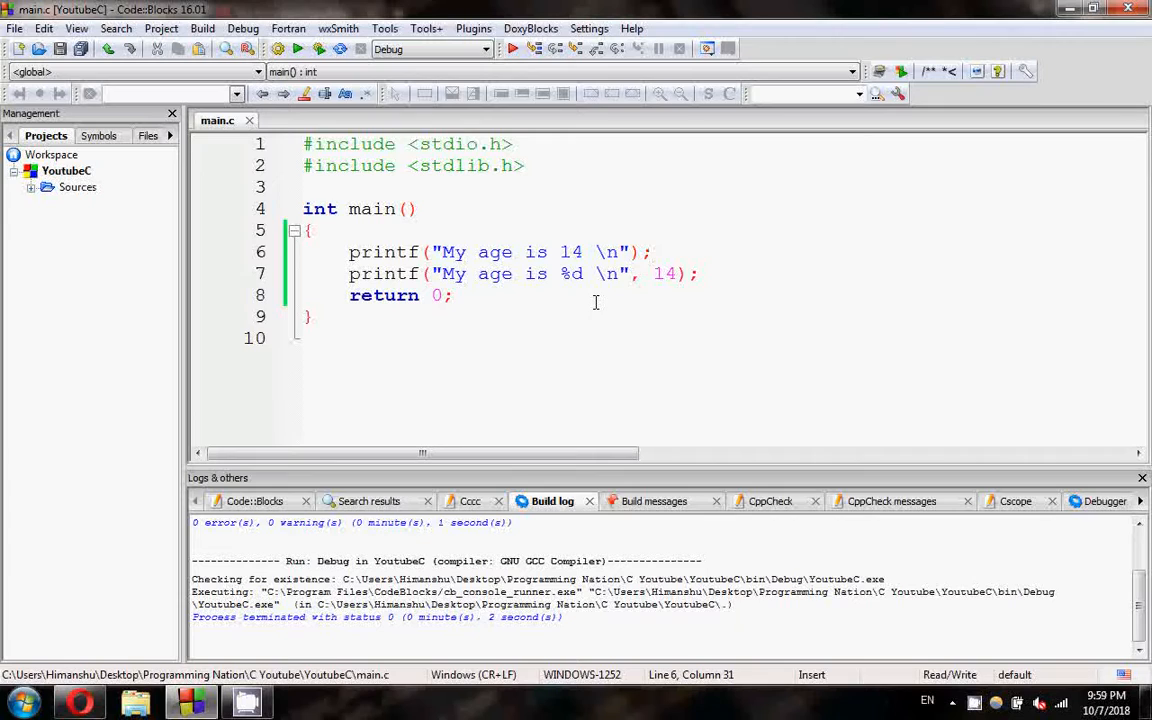
mouse_move(724, 324)
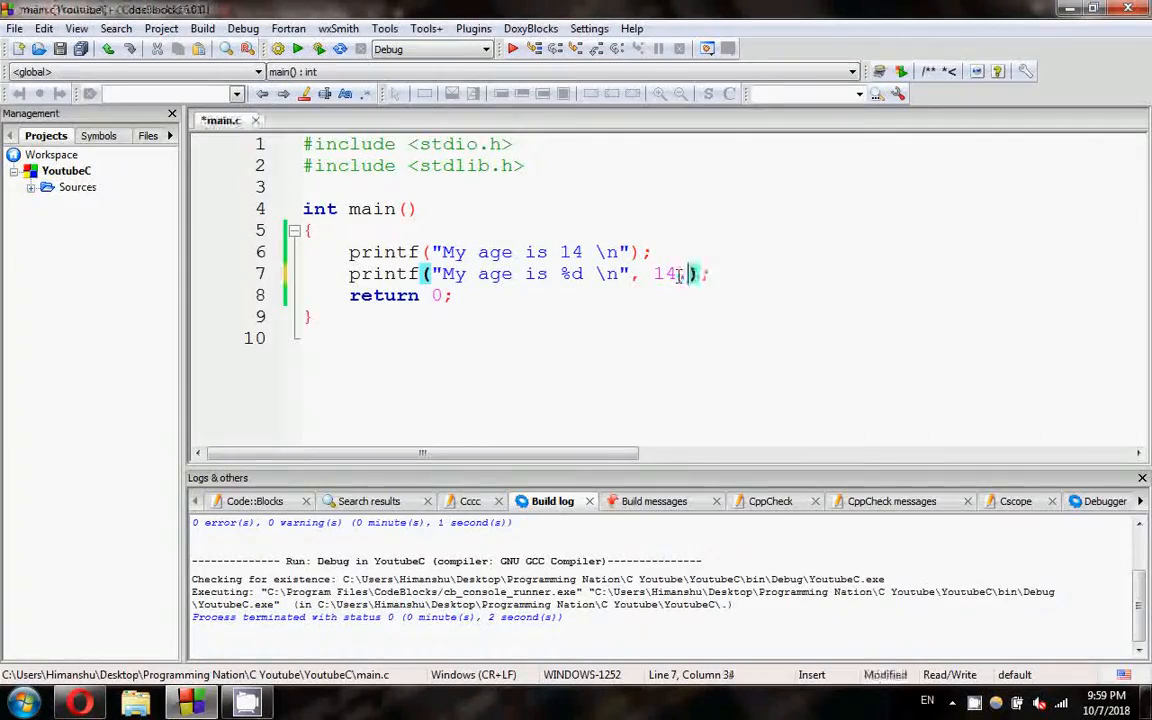
text(,22)
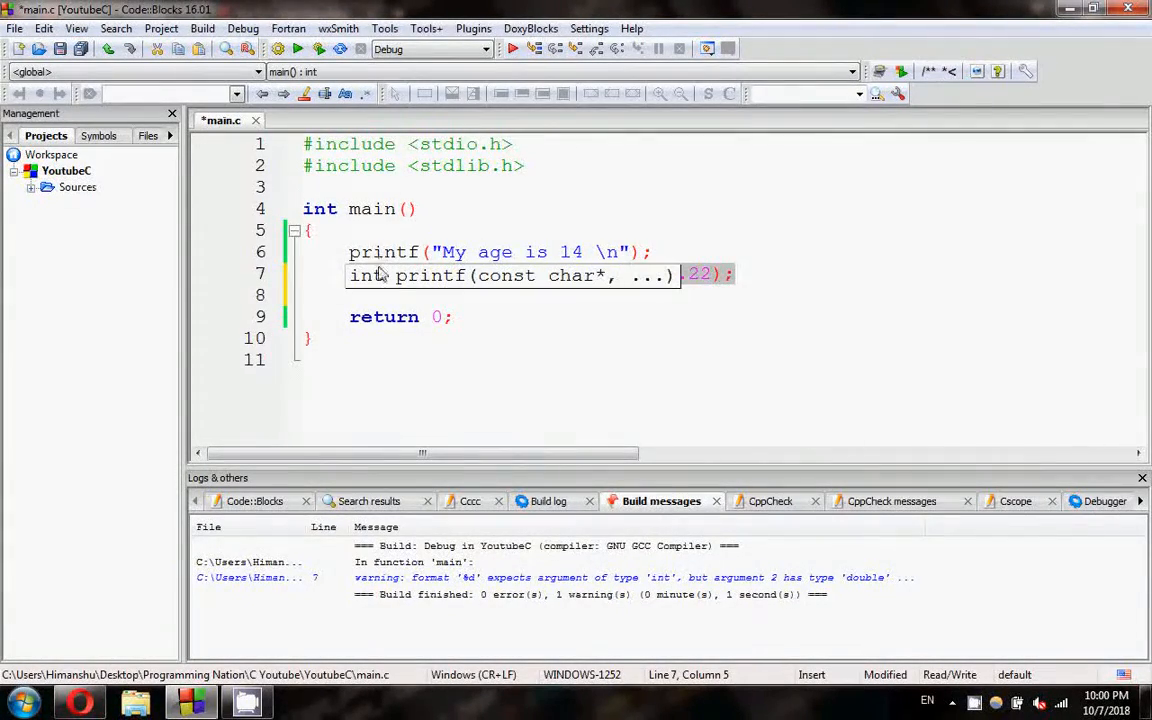
Add a second line printf("My age is %d \n", 14.22); below it.
text(printf("My age is %d \n", 14.22);)
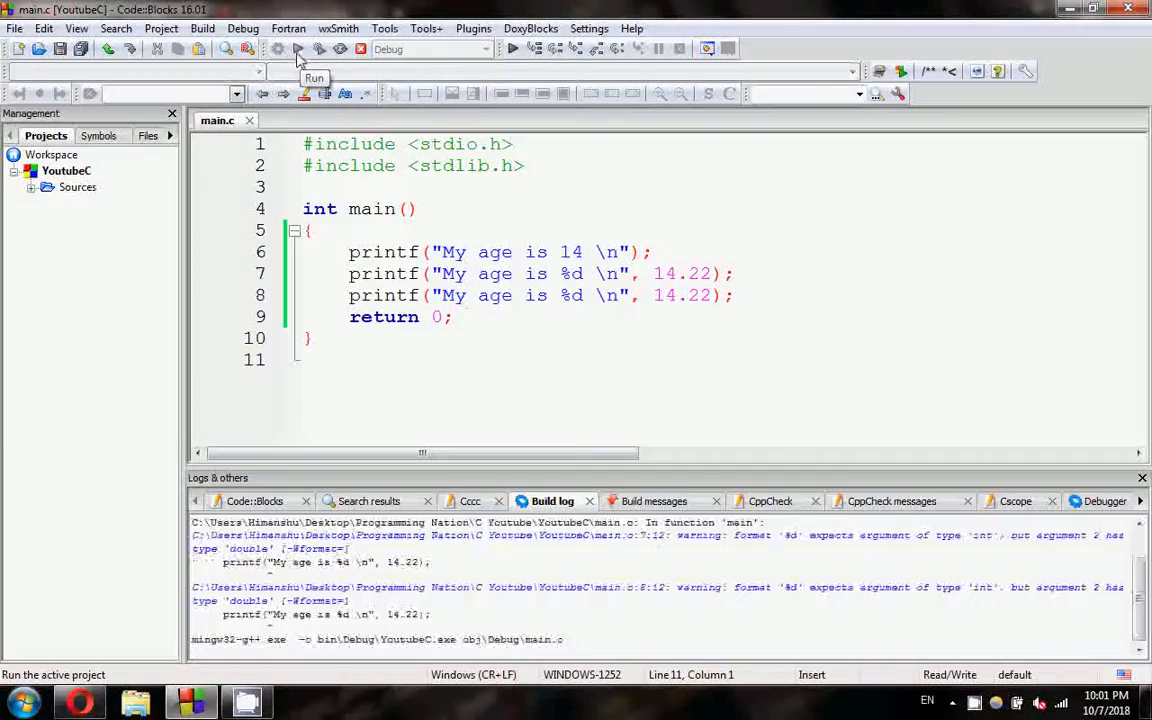
Run the program with both 14.22 lines, then restore 14 on the first %d line.
click(296, 48)
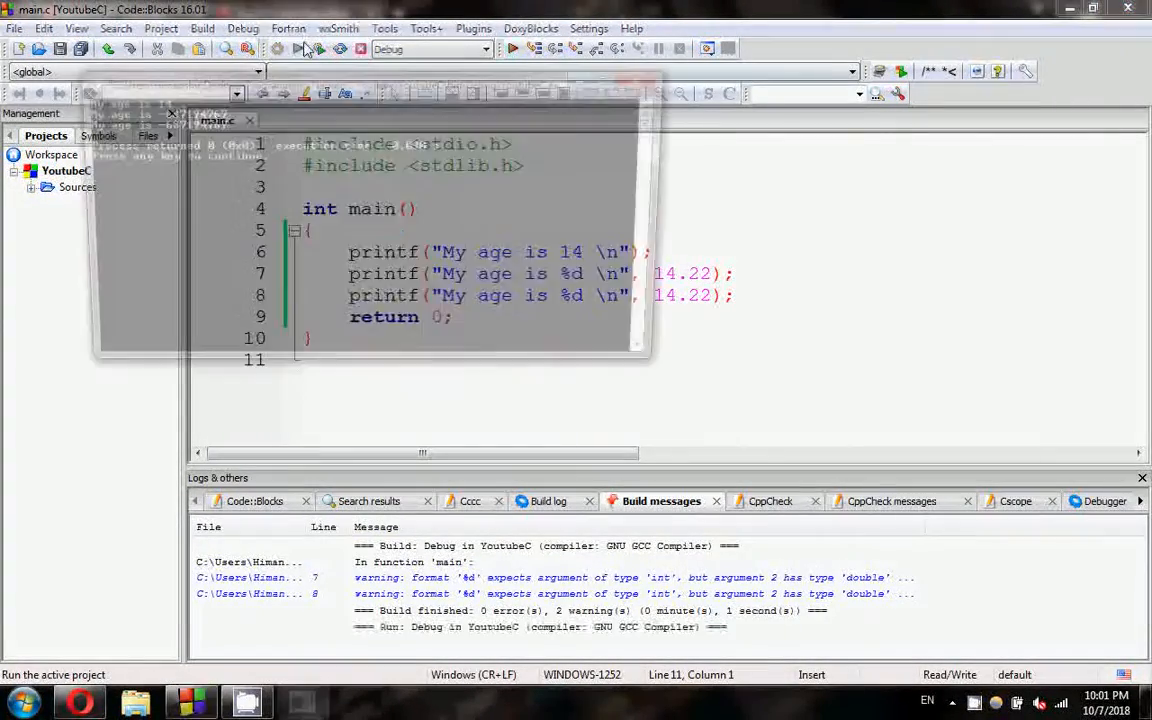
click(512, 48)
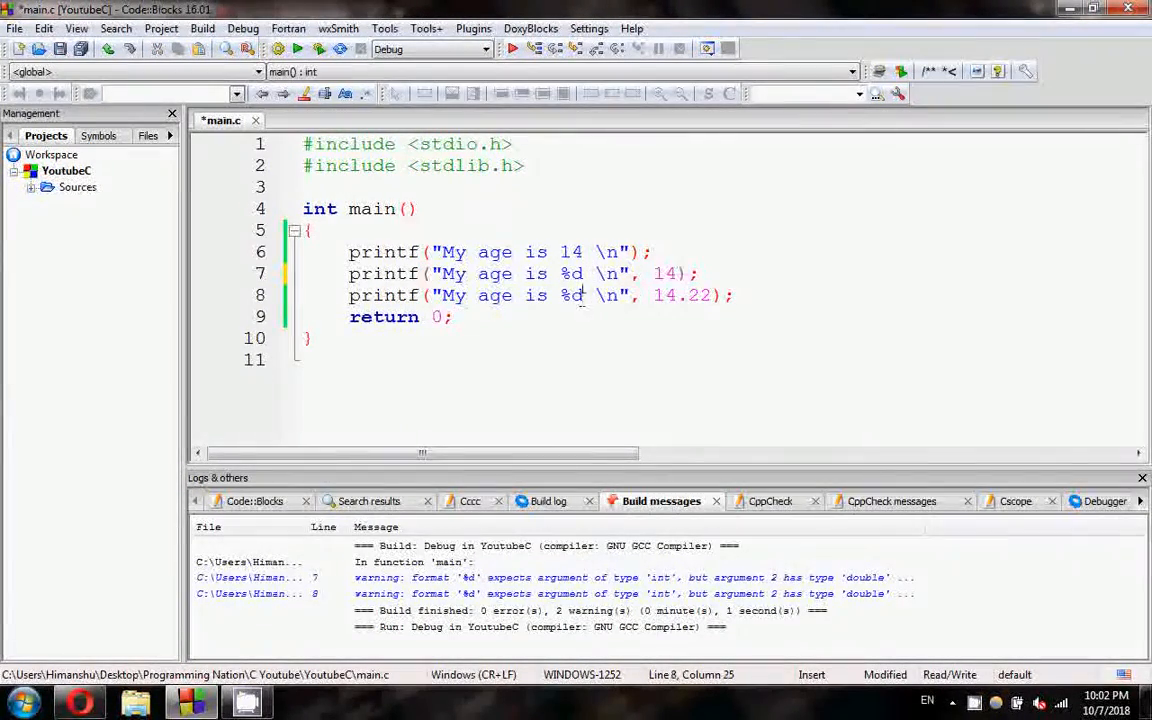
Switch the third printf to %f for 14.22, build and run, printing 14, 14 and 14.220000.
text(f)
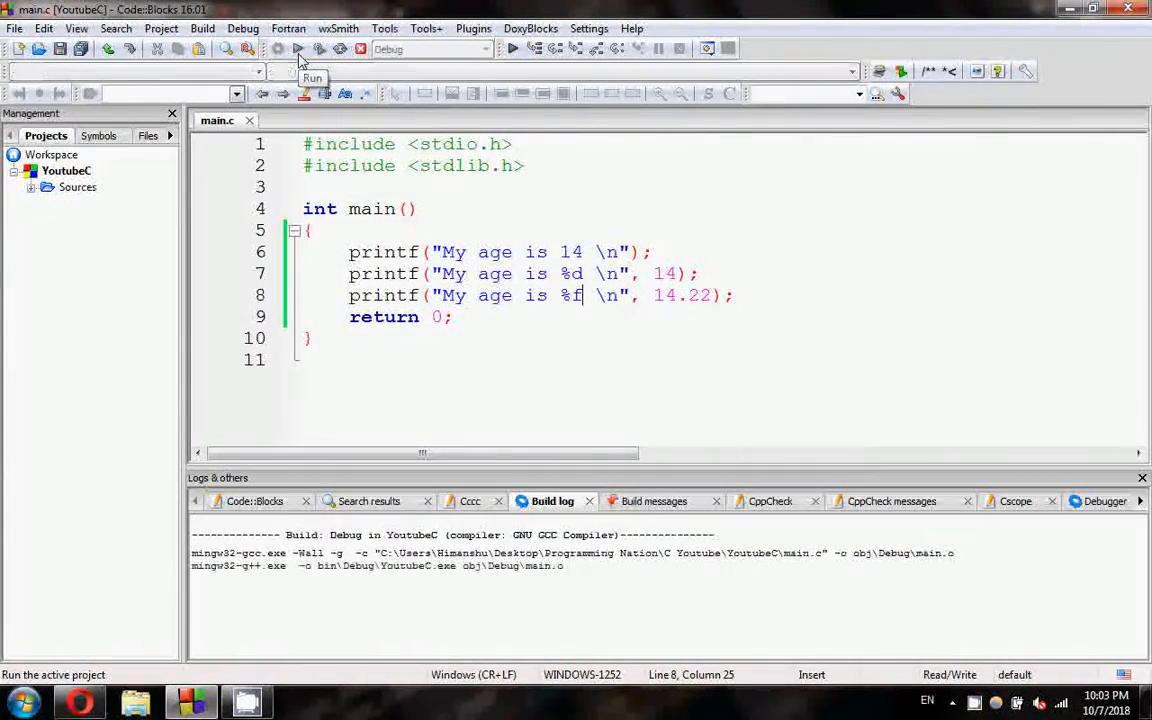
click(276, 48)
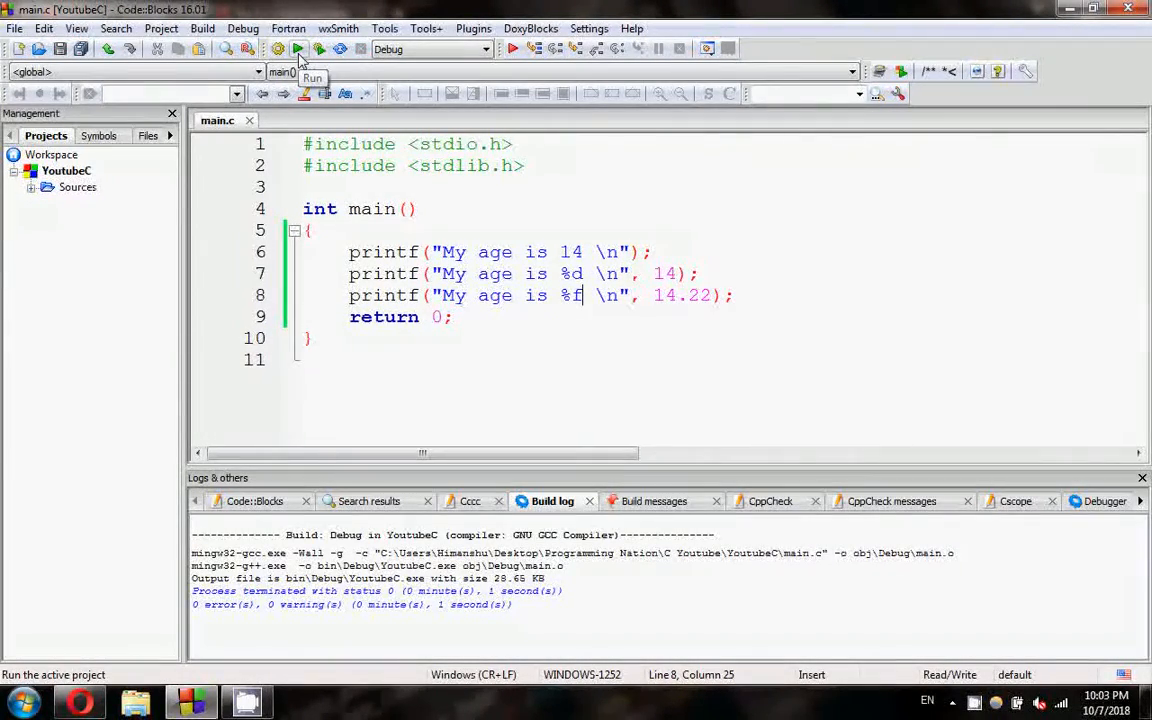
click(298, 48)
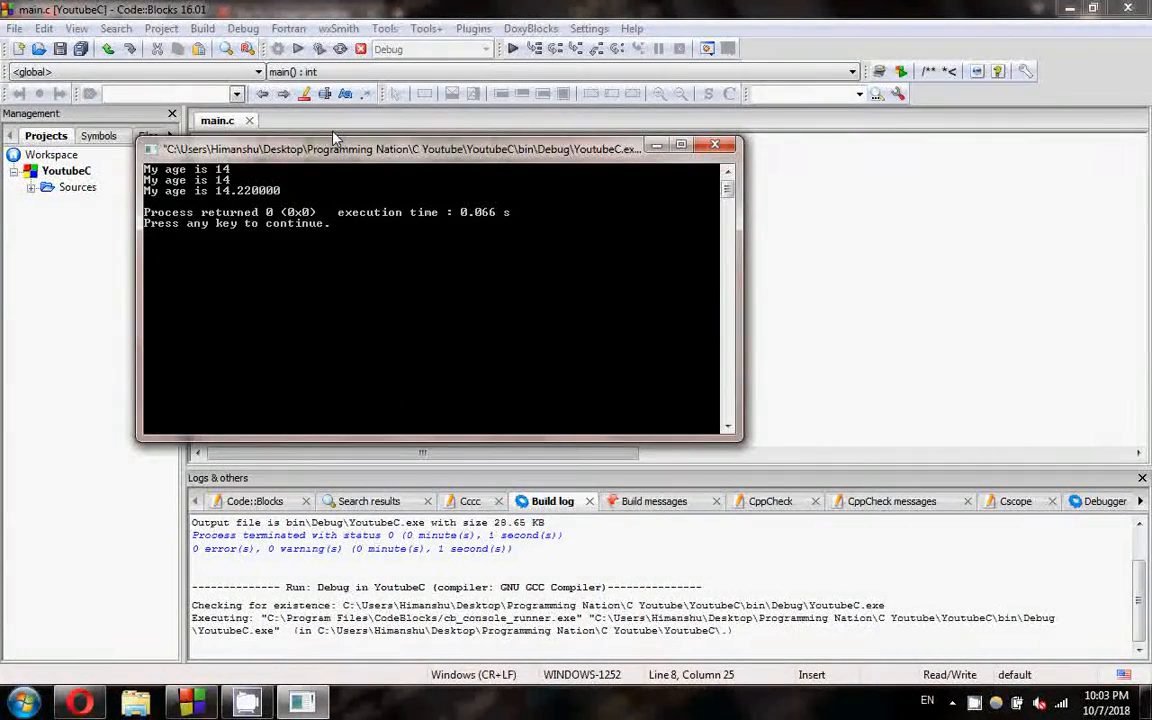
mouse_move(968, 428)
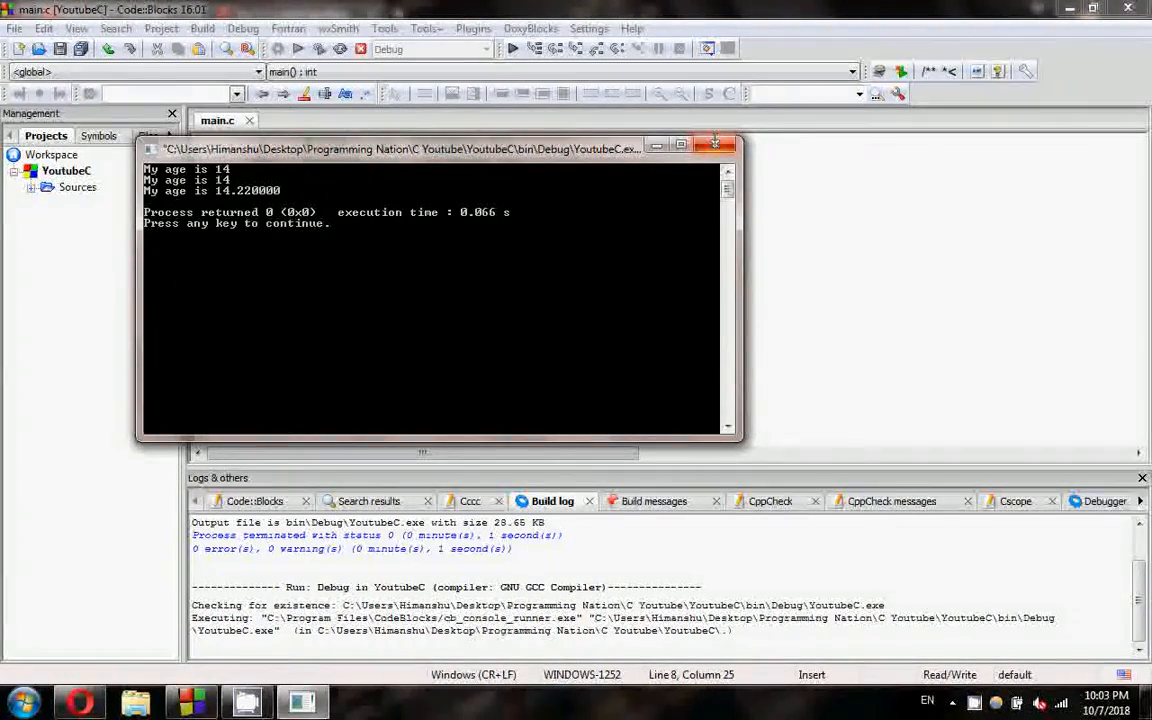
click(716, 148)
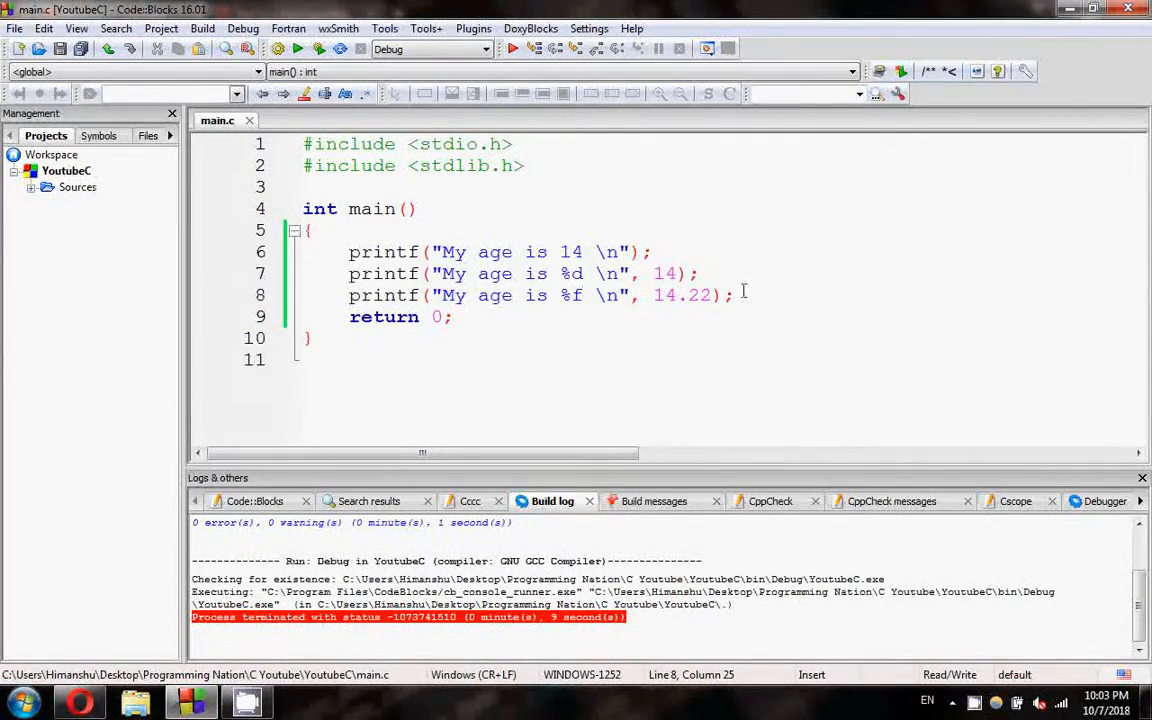
Duplicate the %f line twice and change the first copy to %x with argument 14.
click(340, 296)
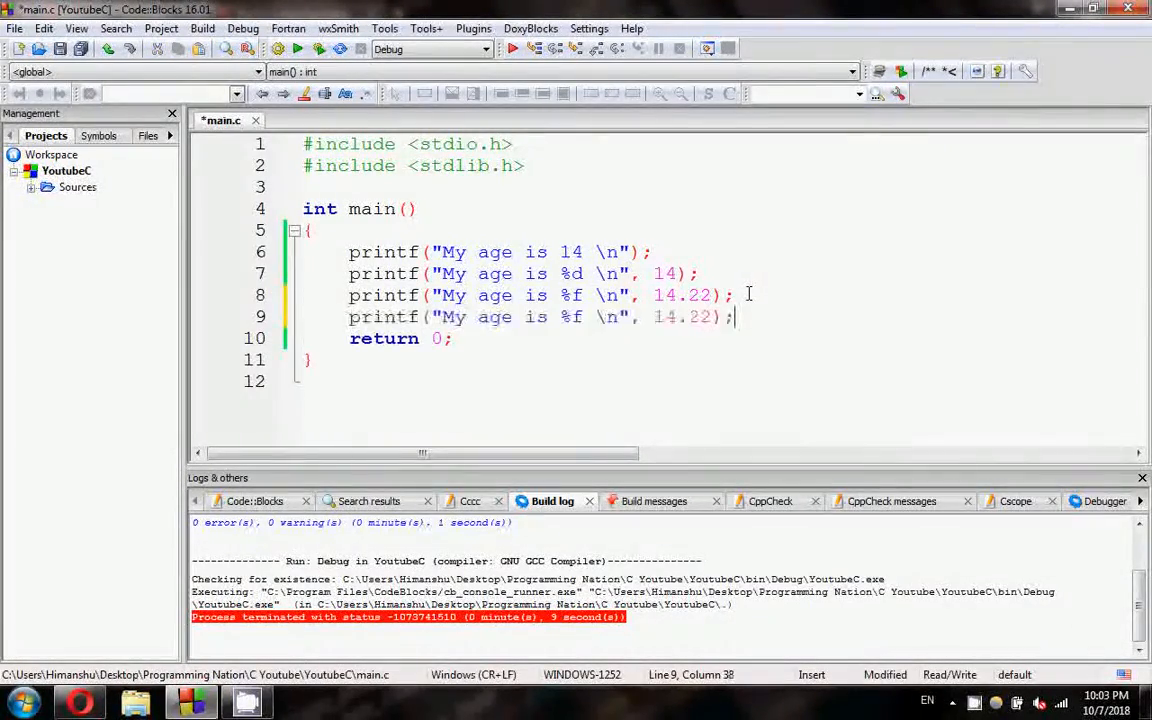
key(Return)
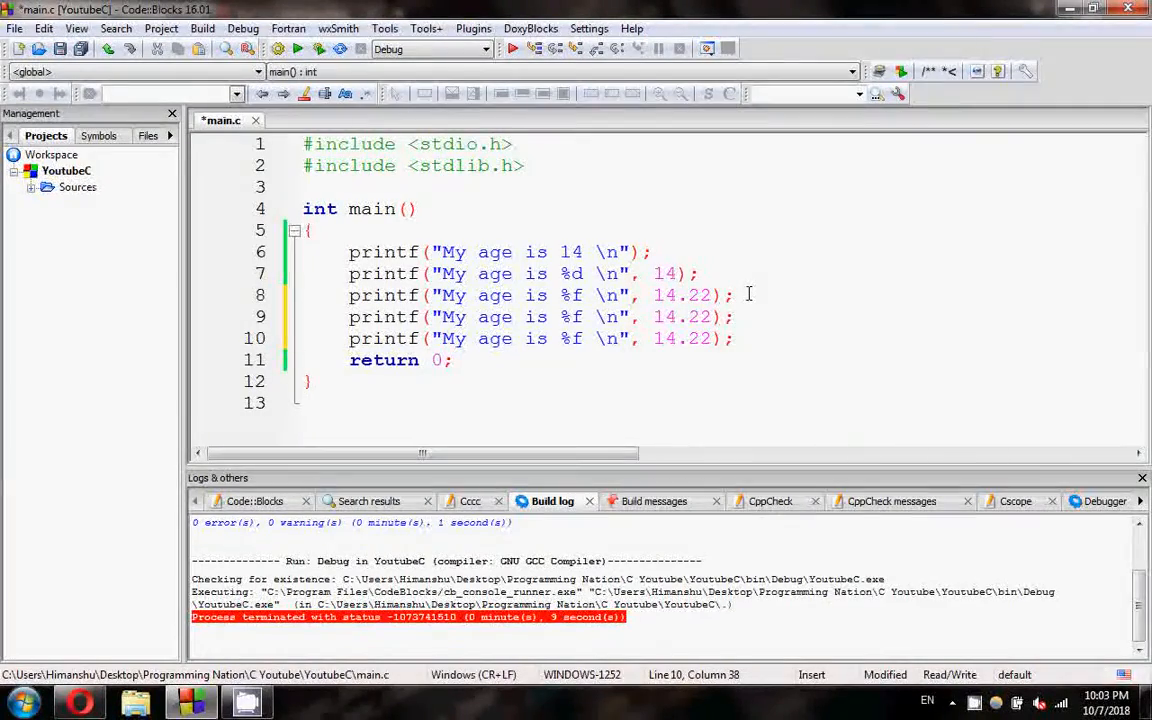
mouse_move(624, 316)
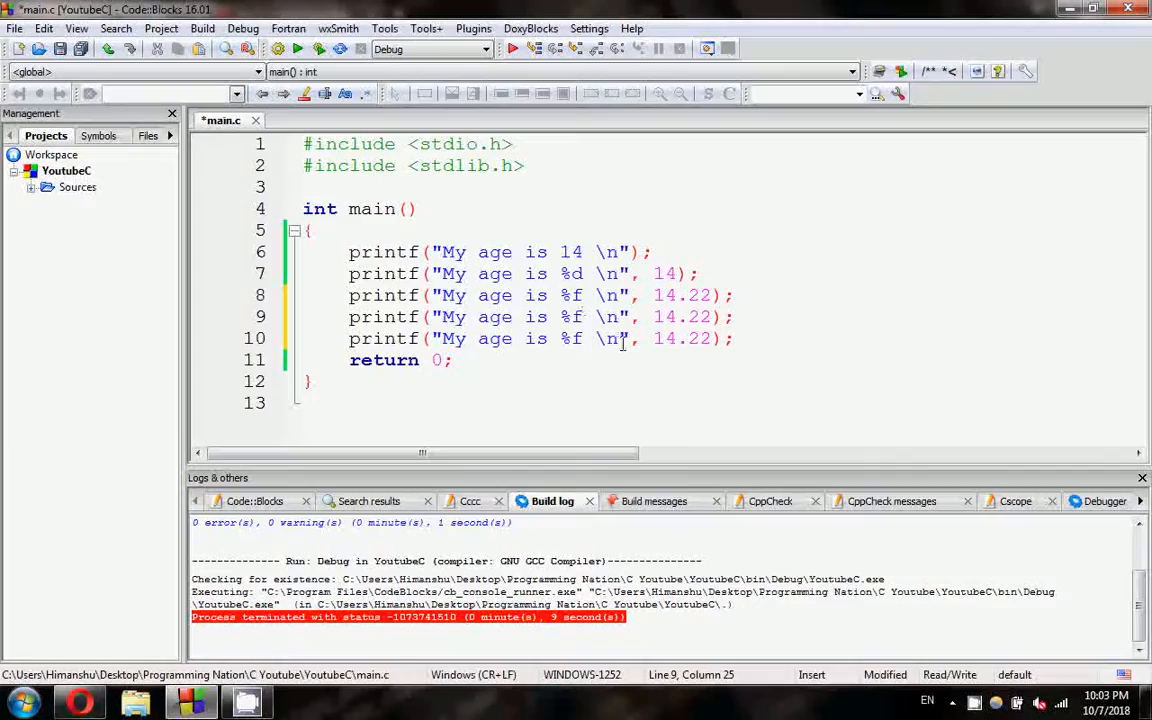
key(Backspace)
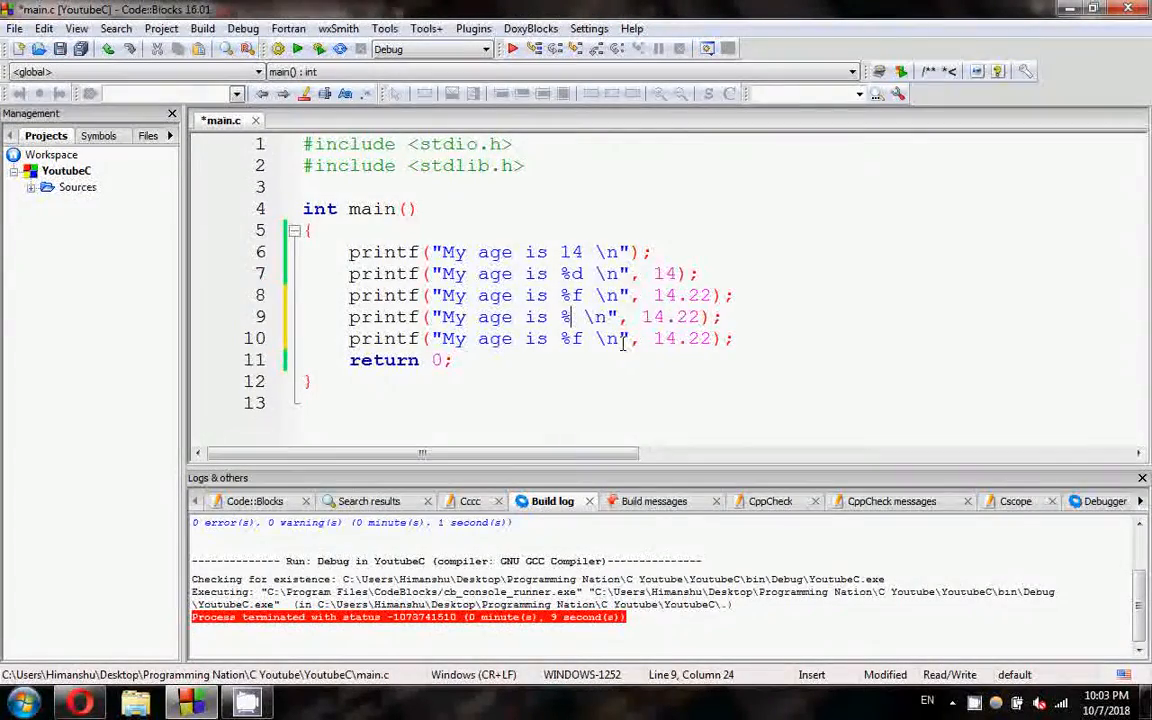
text(x)
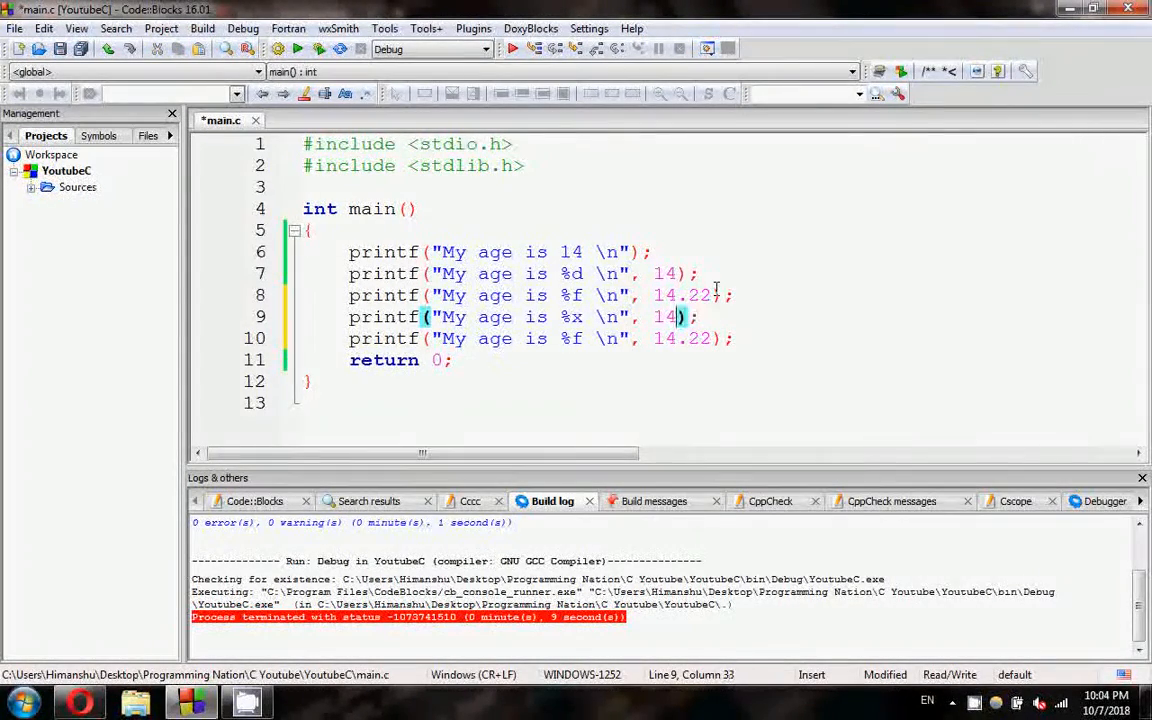
key(Backspace)
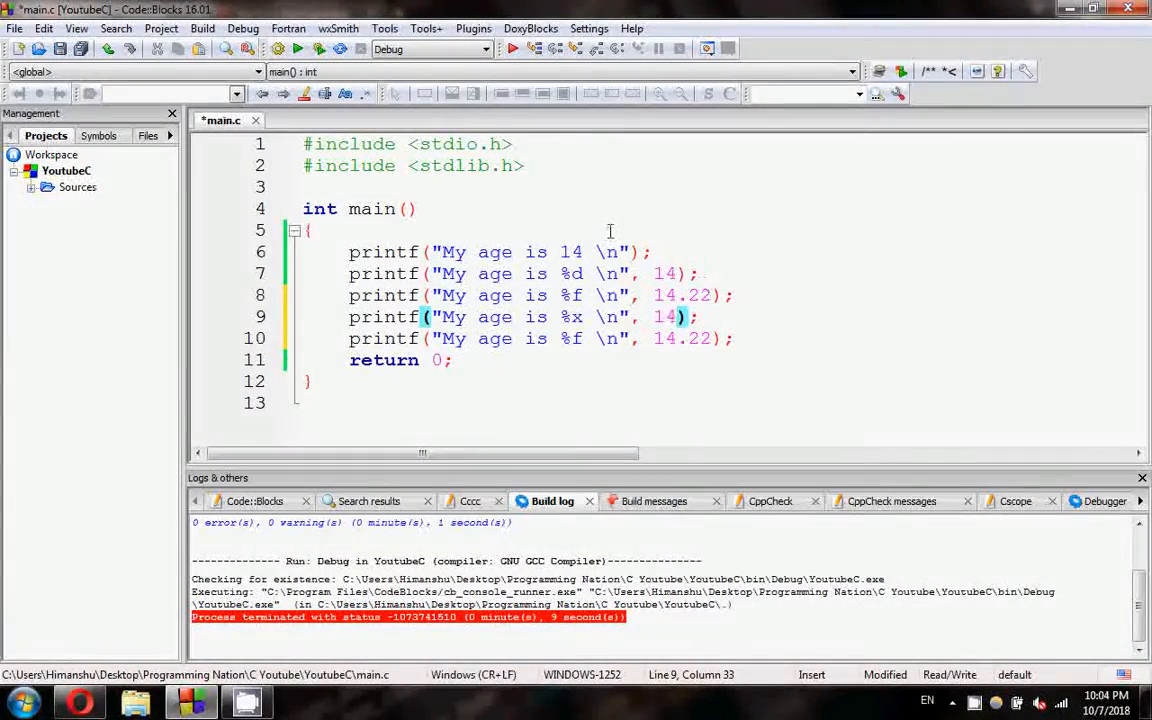
Change the last printf's specifier to %c and clear its 14.22 argument.
click(298, 48)
text(c)
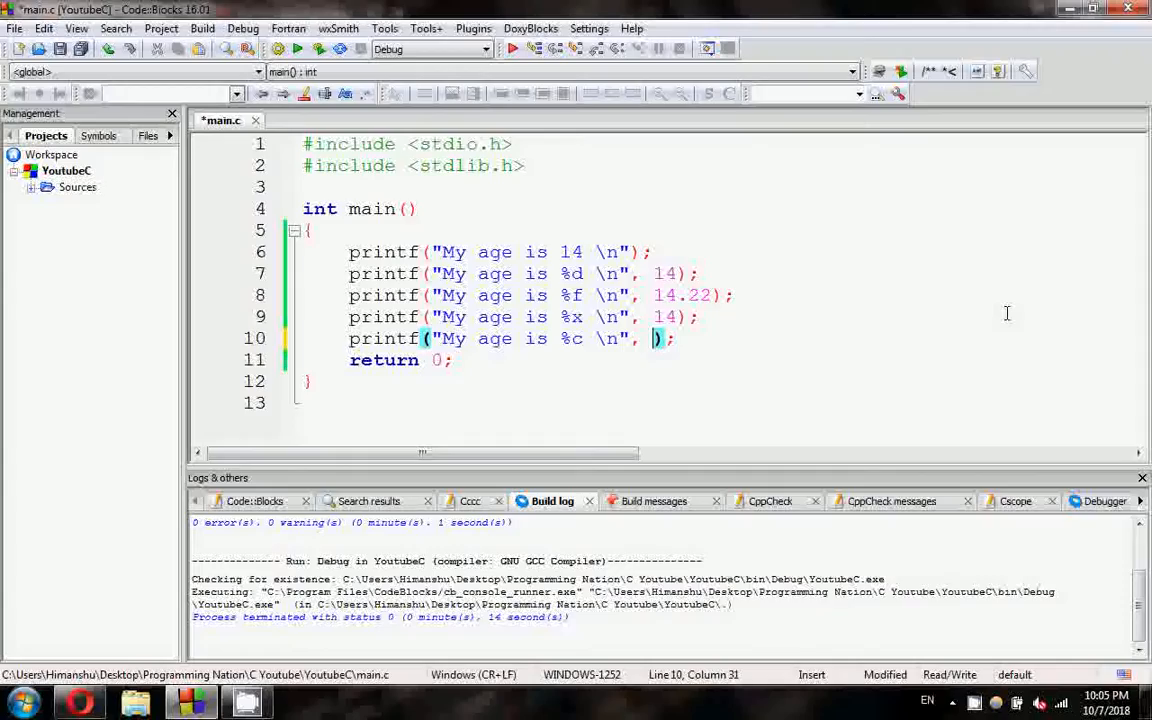
Pass the character literal 'E' to the %c line, then build and run the program.
text(')
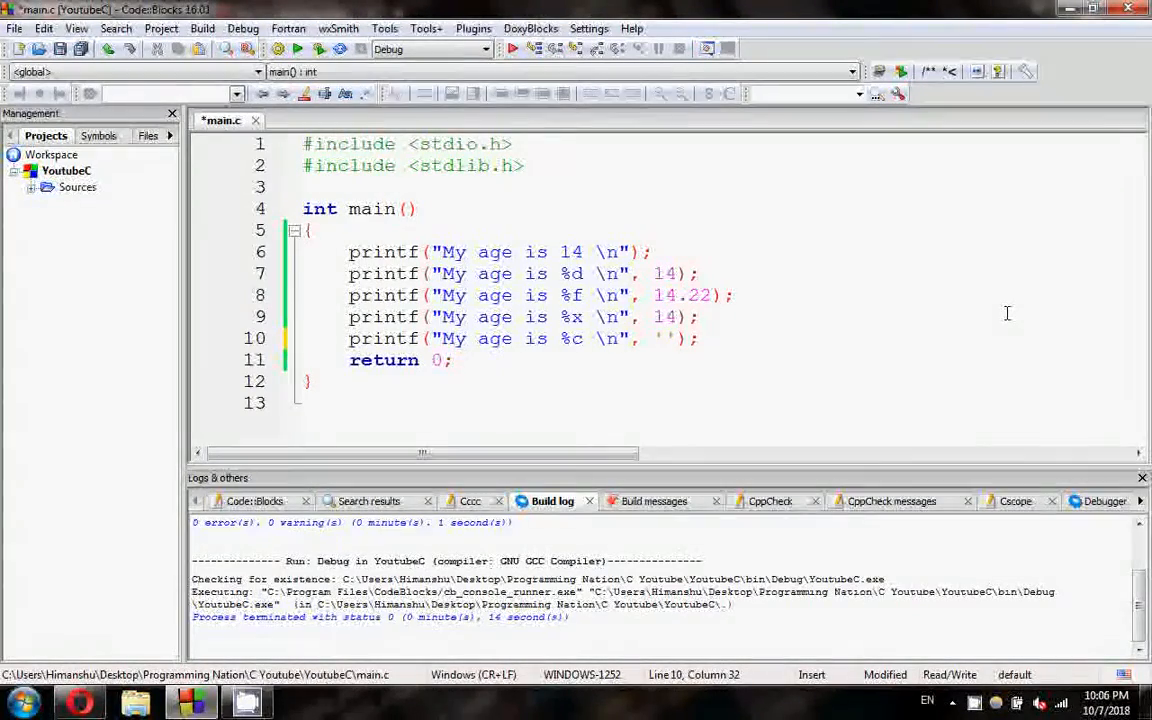
text(E)
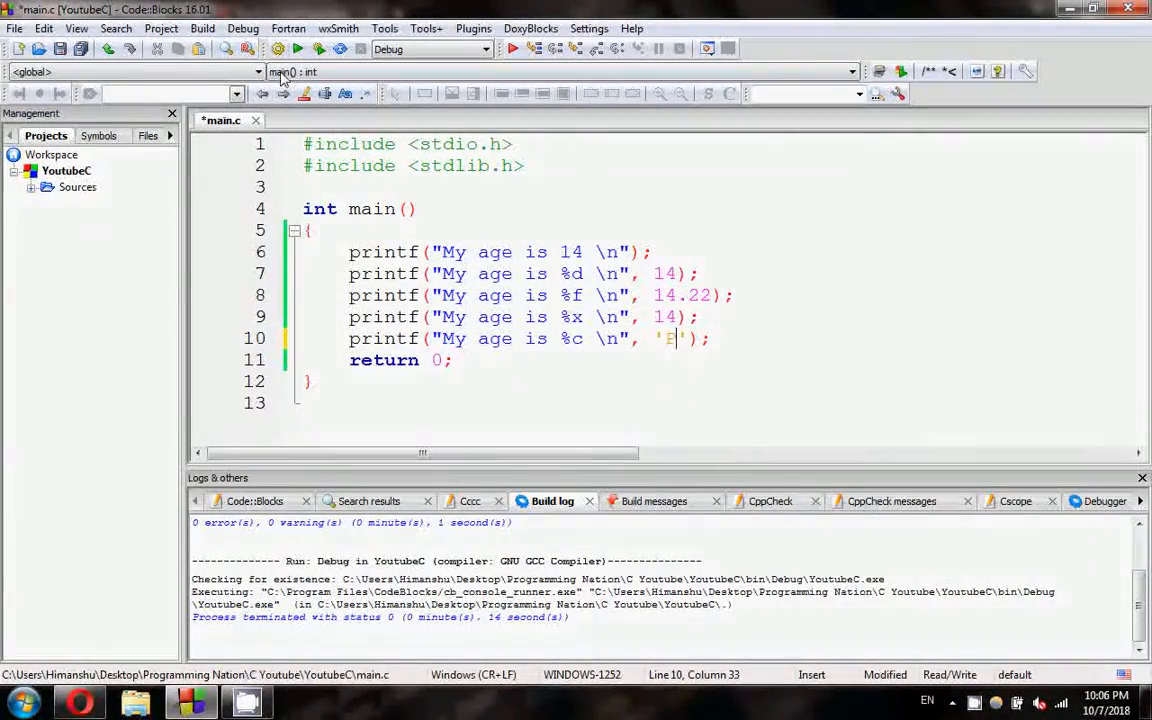
mouse_move(276, 48)
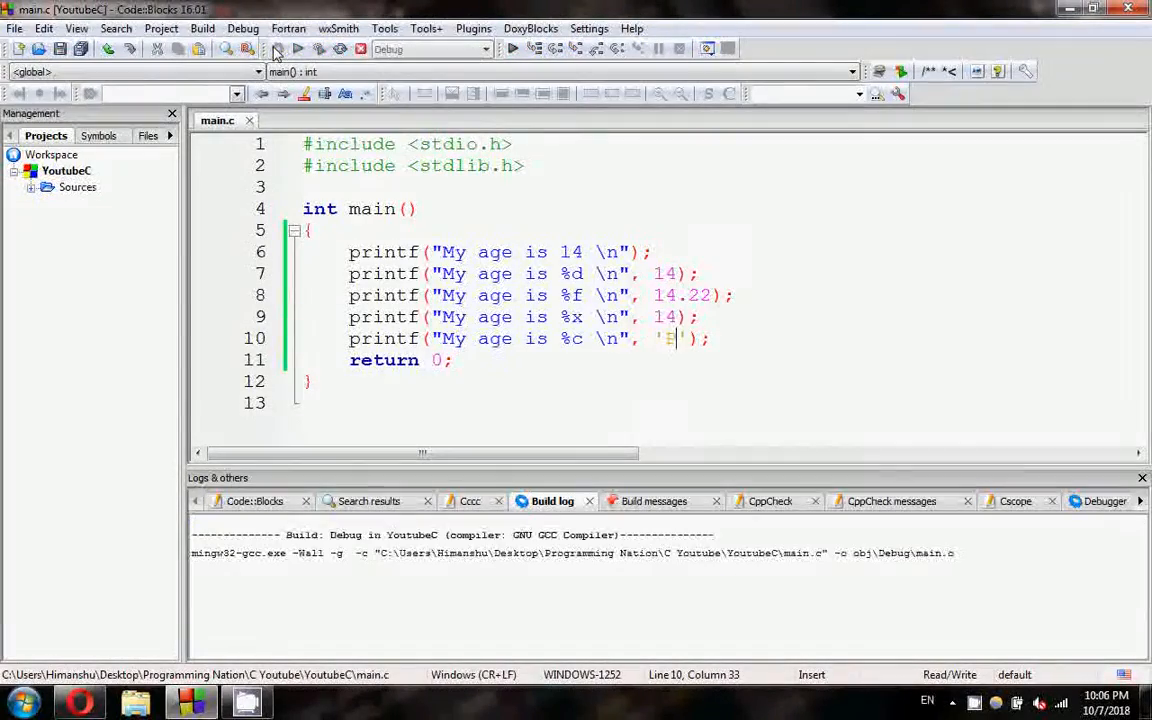
click(276, 48)
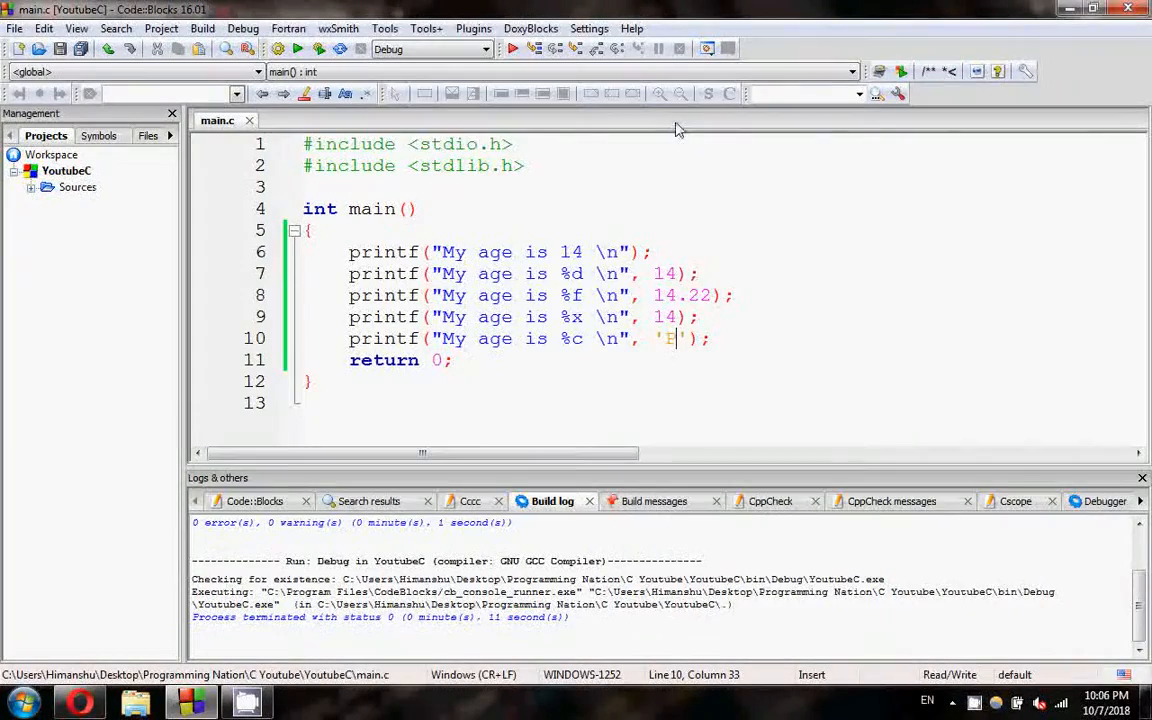
mouse_move(562, 296)
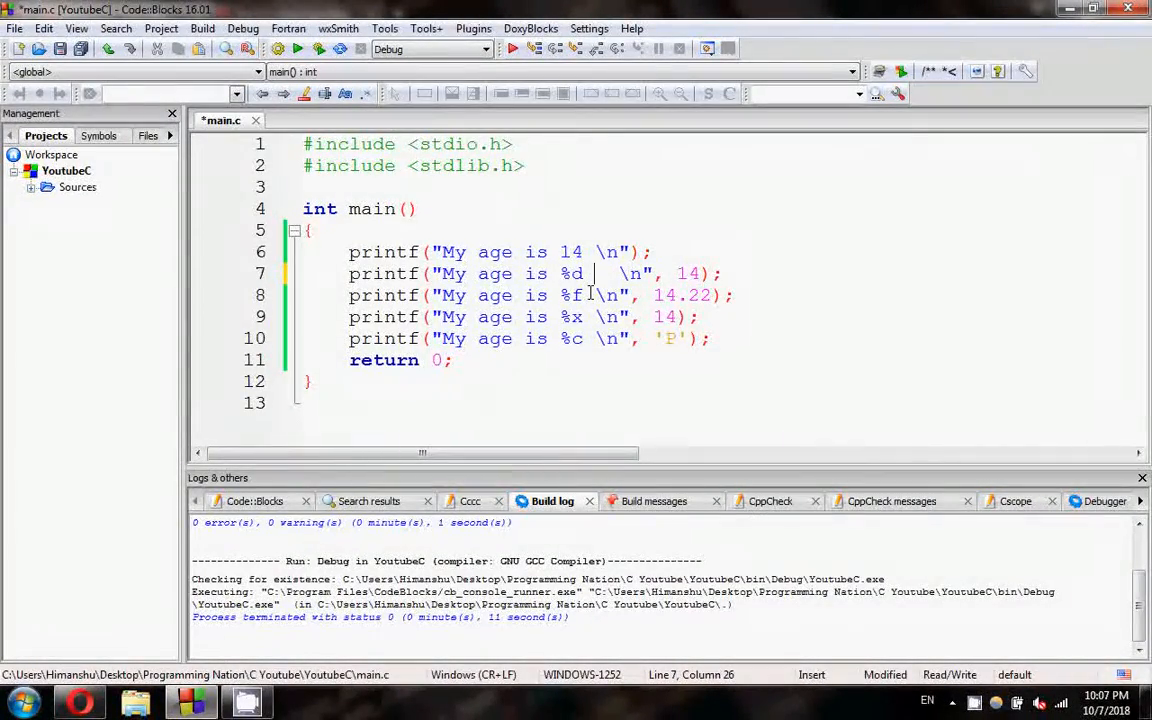
Rewrite line 7's format string as "%d %f \n", removing stray duplicate specifiers.
text(%d)
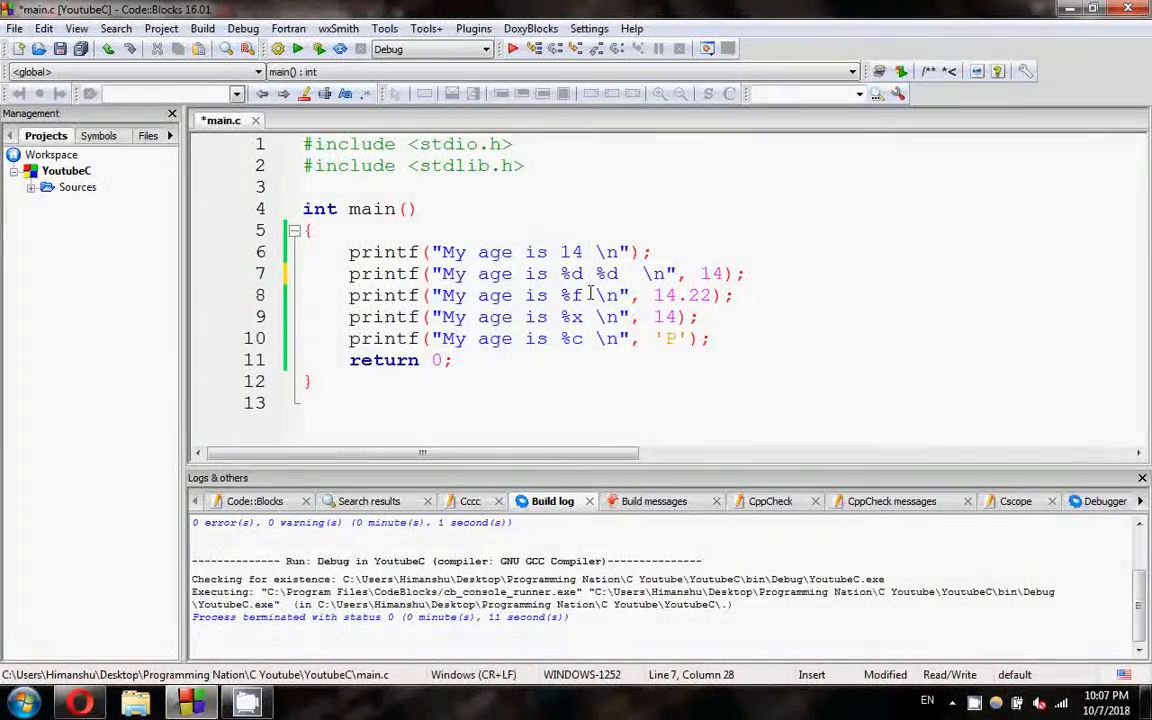
text(%)
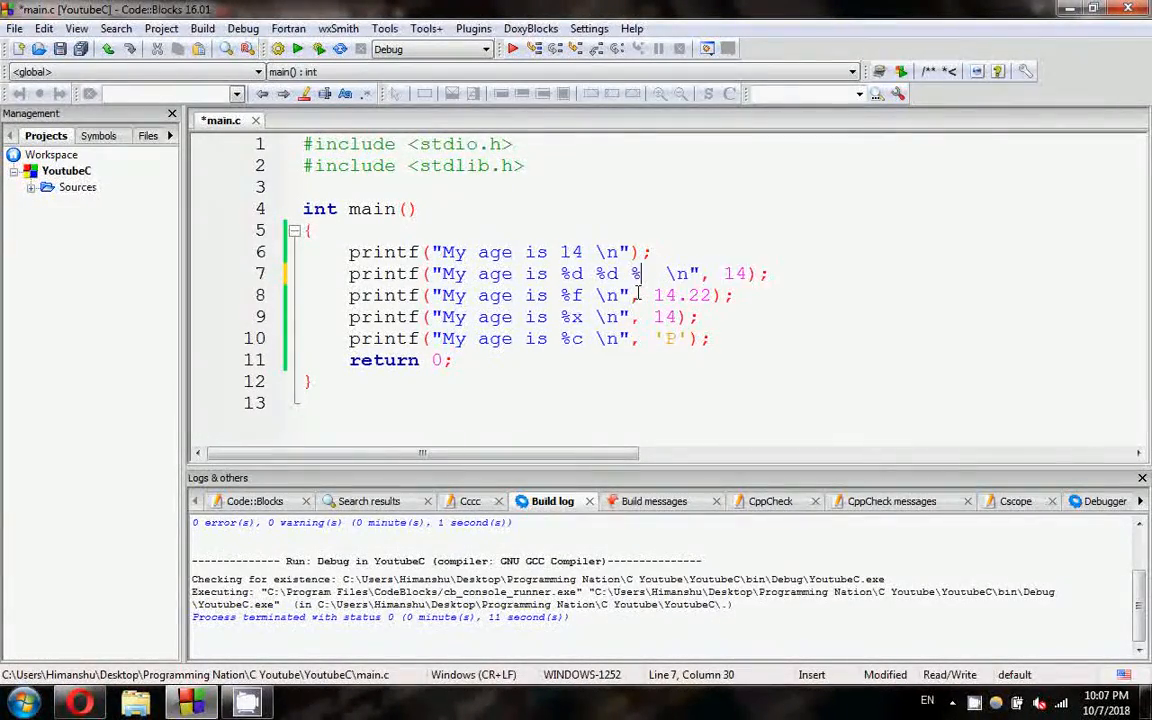
text(%f)
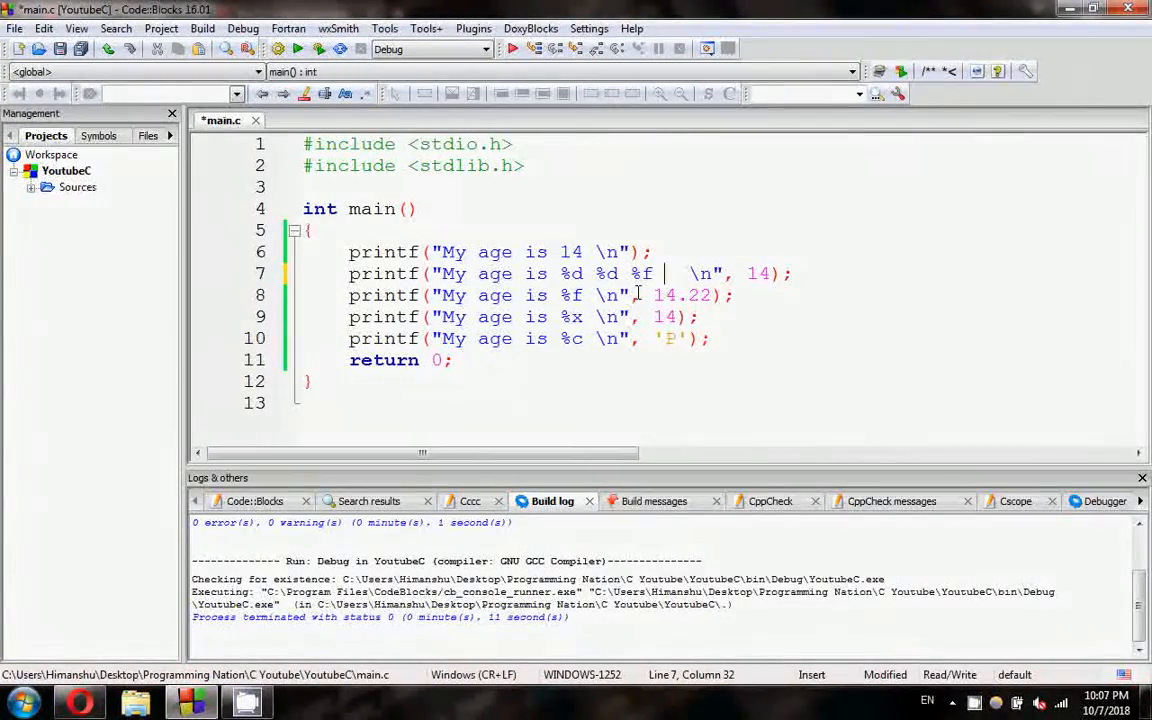
key(BackSpace)
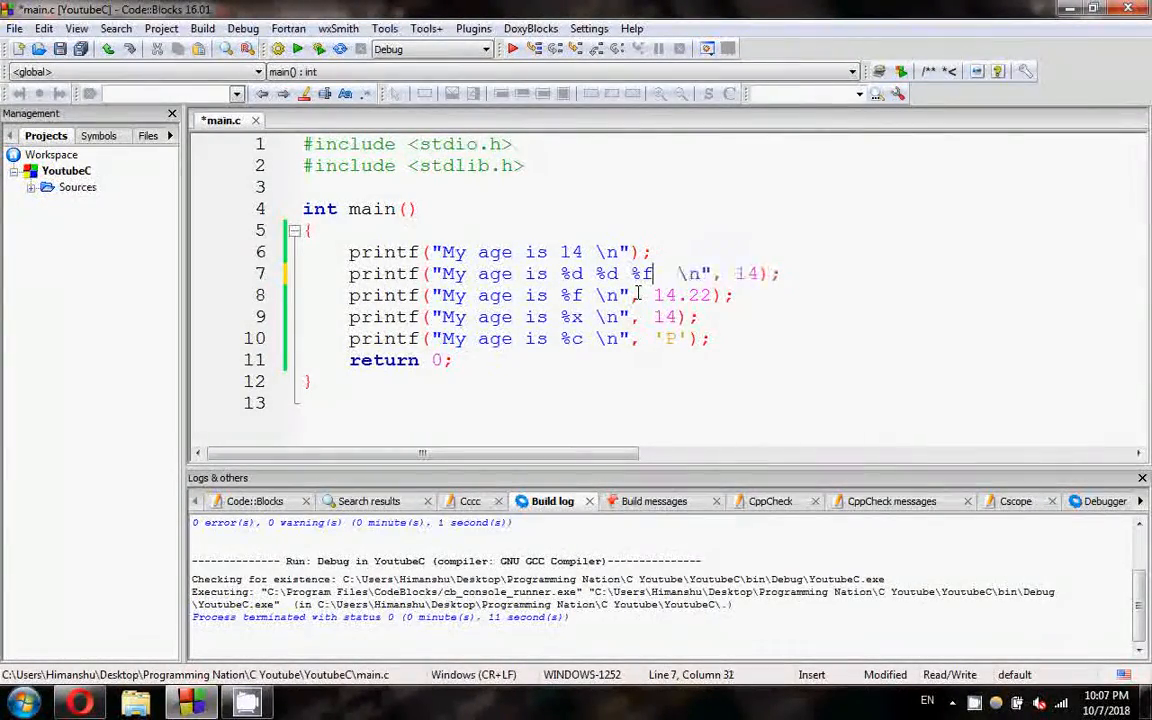
text(%f)
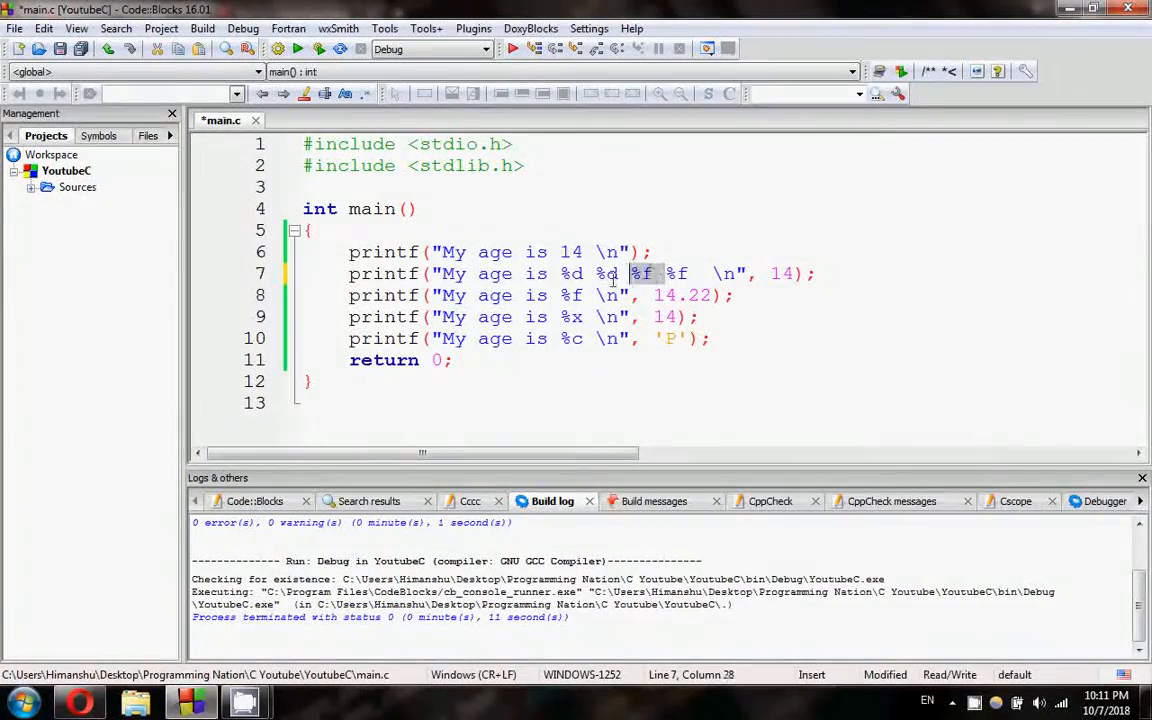
key(BackSpace)
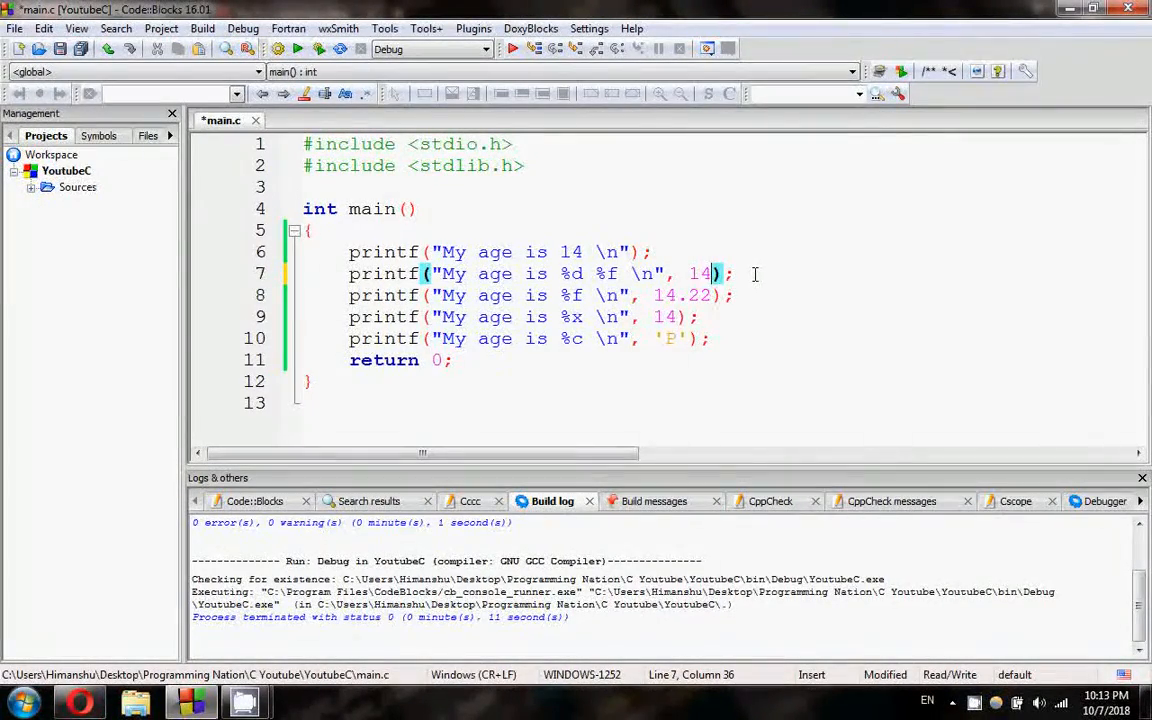
Add 14.22 as the second argument after 14 on line 7.
text(,)
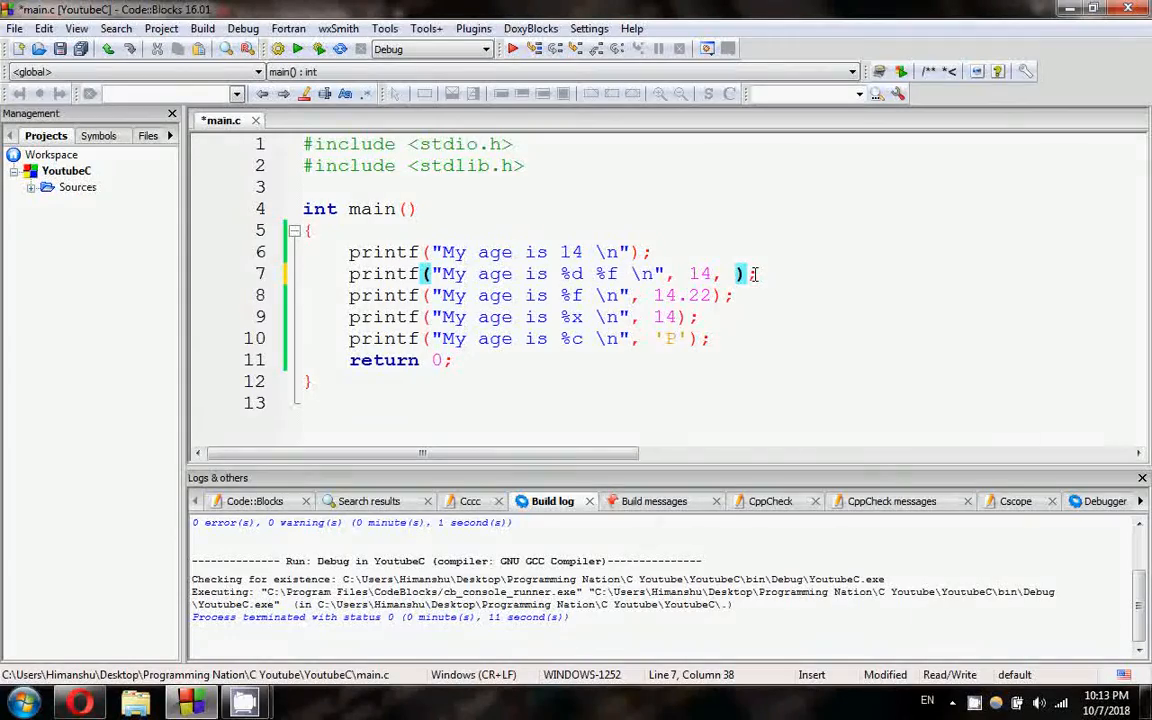
text(14.22)
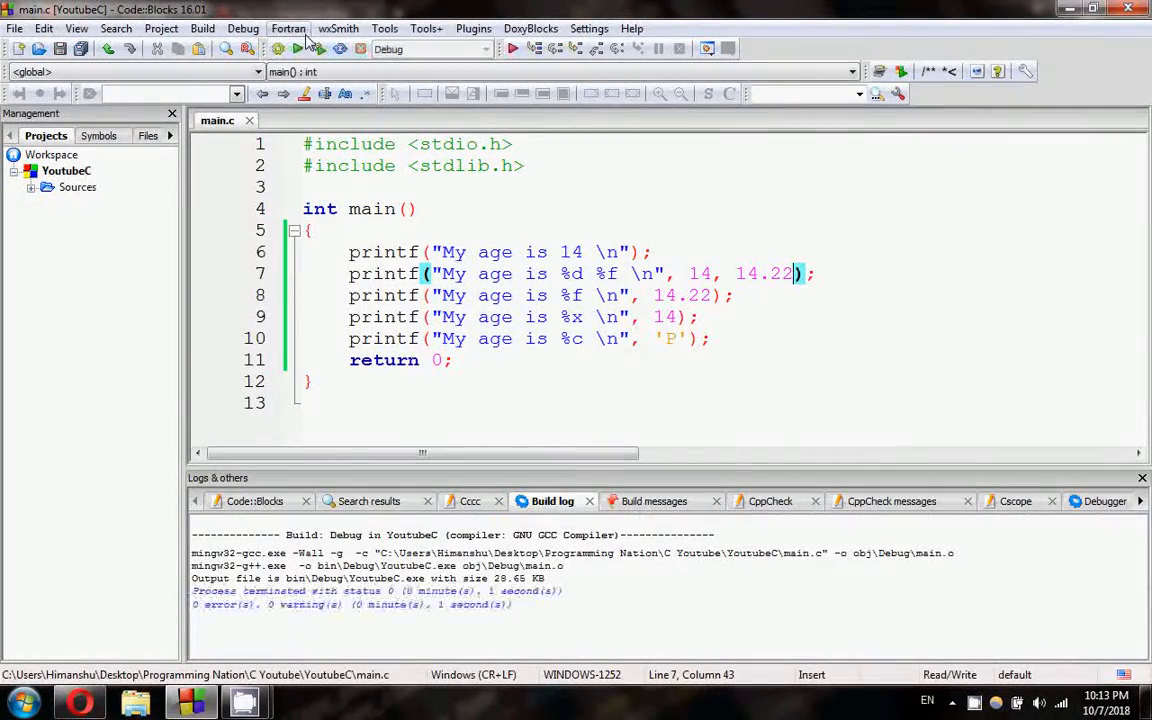
Build and run the combined %d %f line, printing 14 and 14.220000.
click(512, 48)
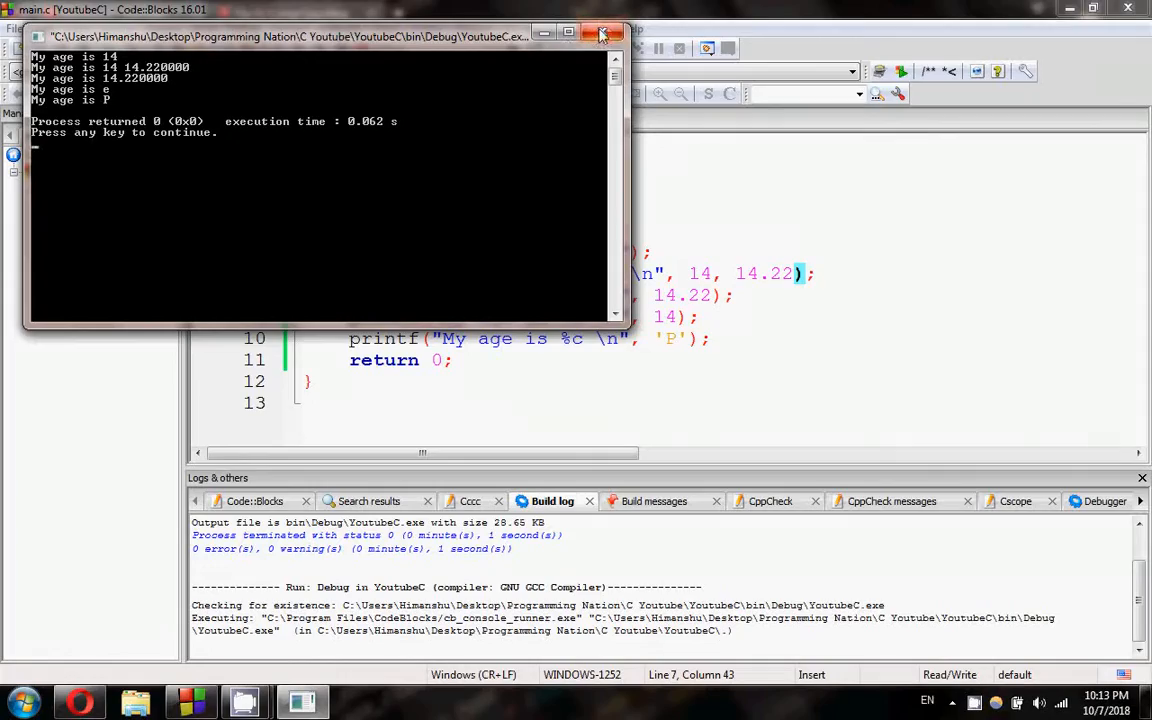
click(602, 32)
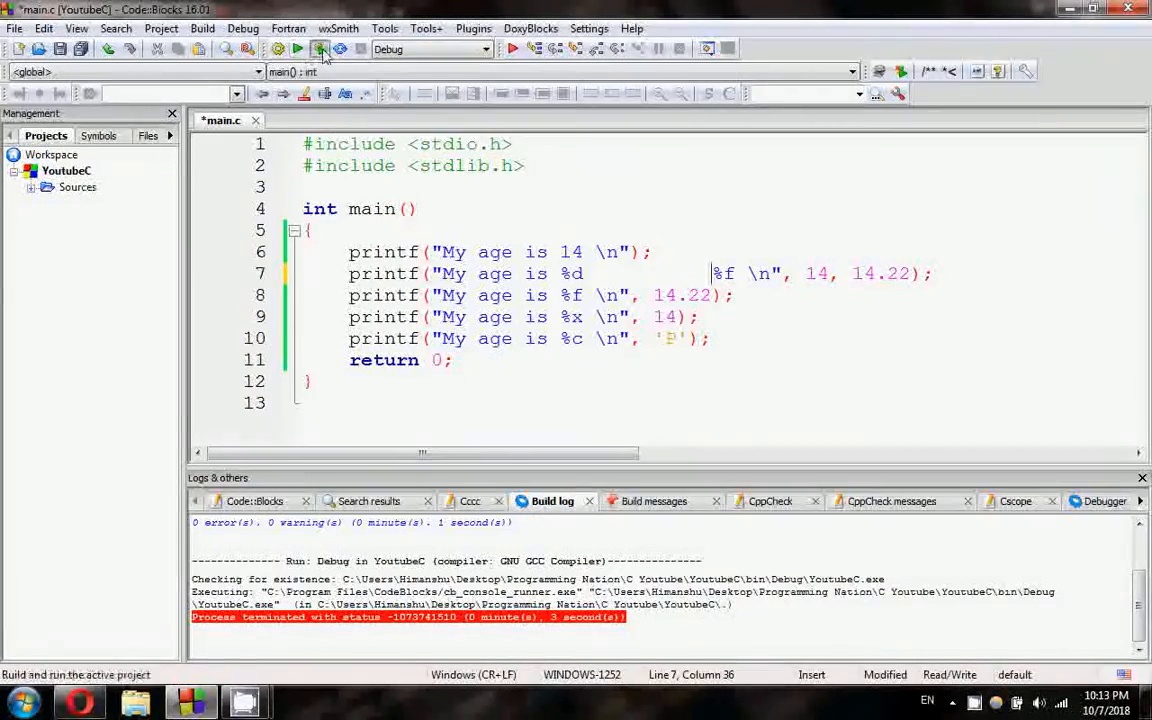
Rerun after adding spaces between %d and %f to widen the output gap.
click(320, 48)
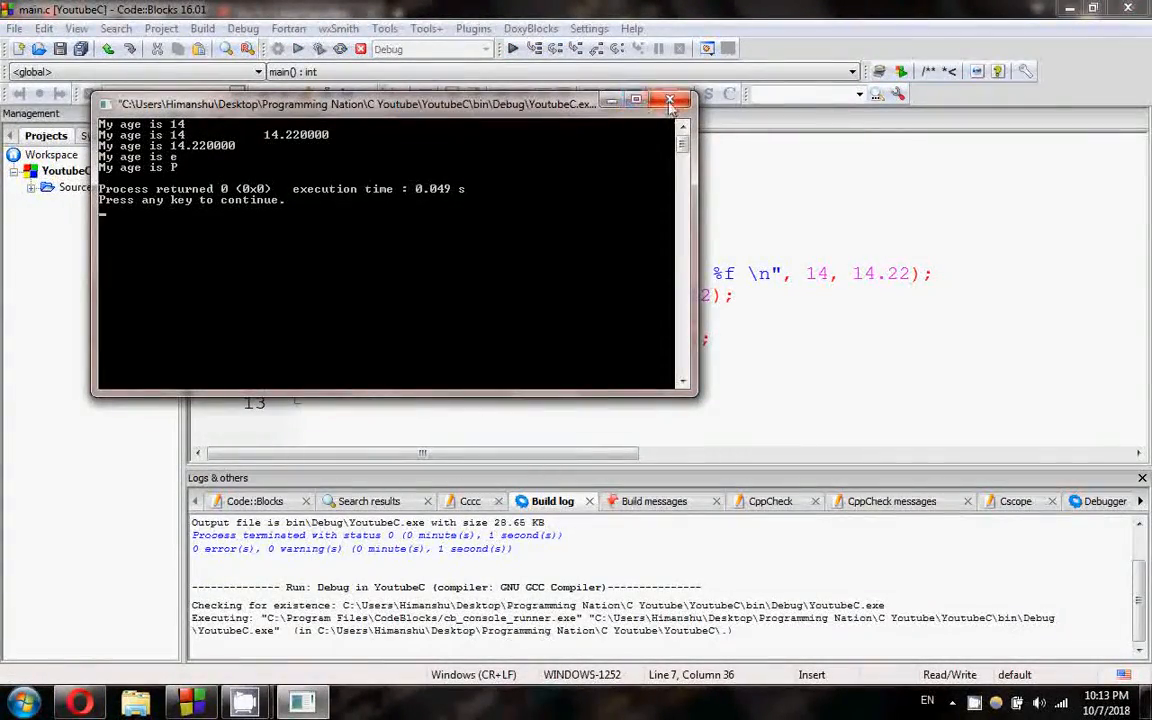
click(668, 104)
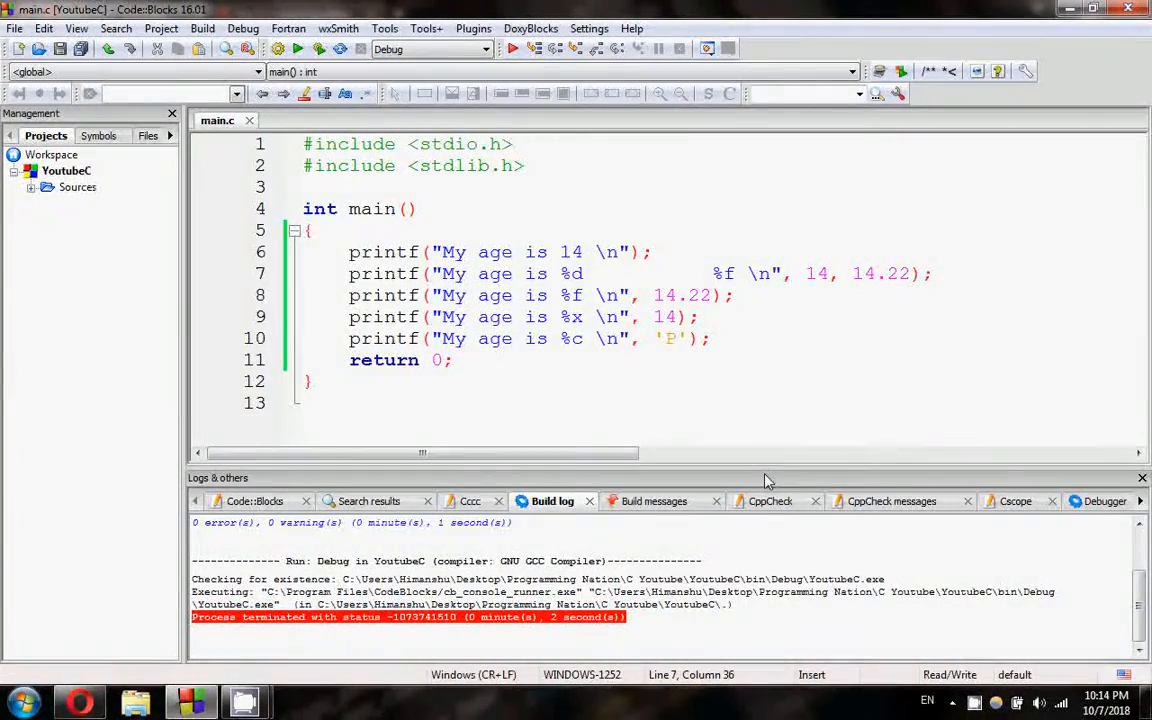